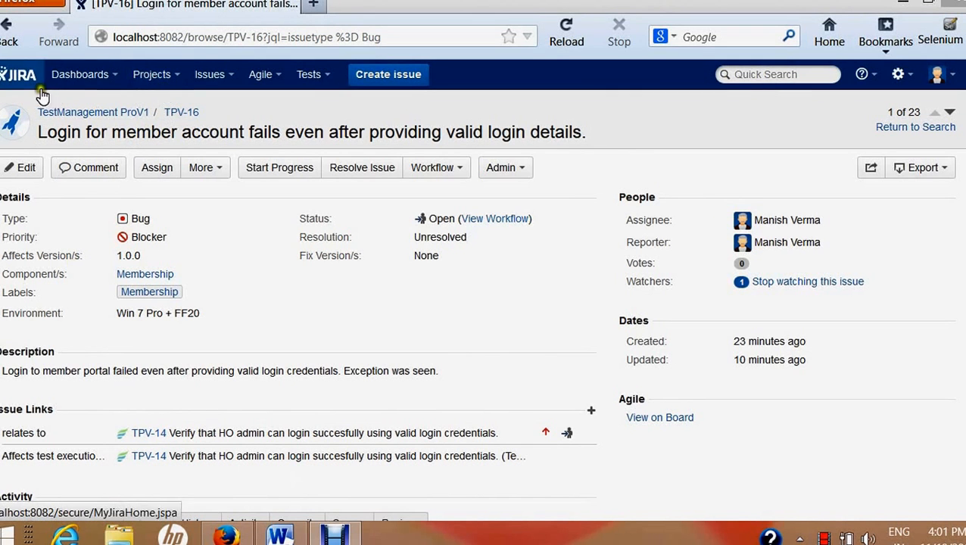
# Go to the issue search page from the Issues menu, listing all 27 issues.
pyautogui.click(210, 74)
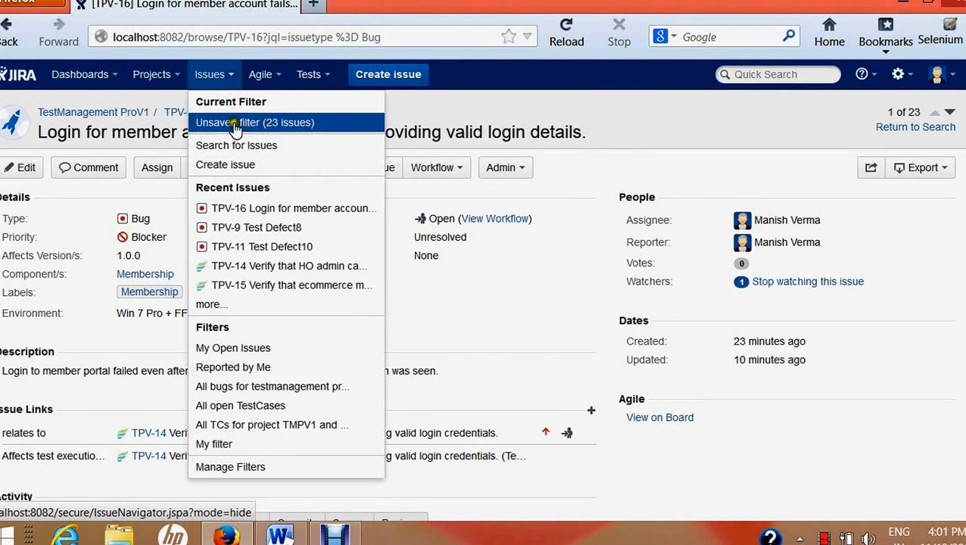
pyautogui.moveTo(236, 145)
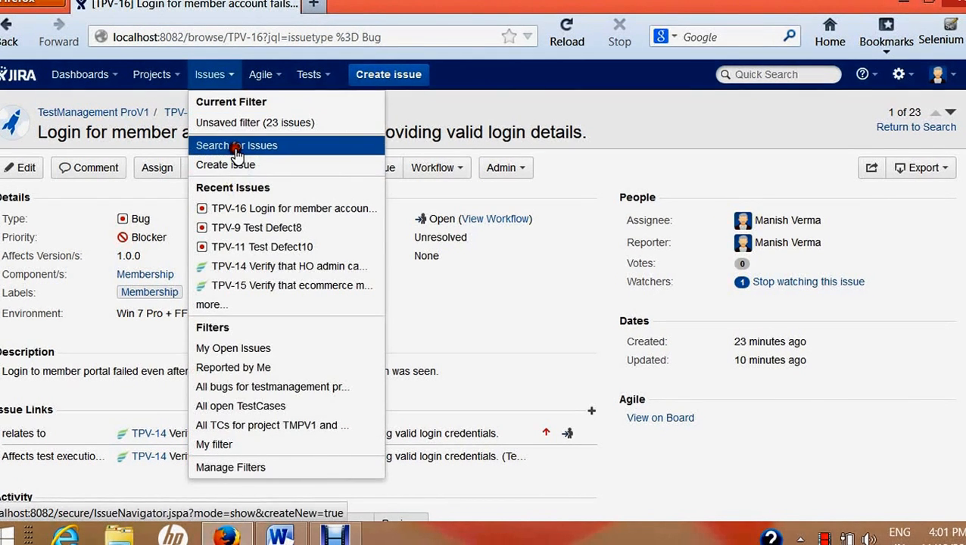
pyautogui.click(235, 146)
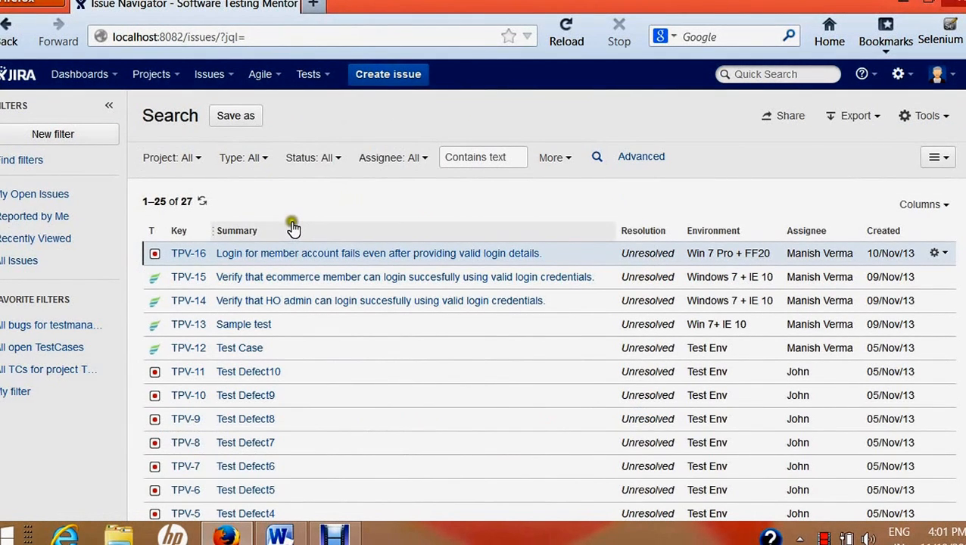
pyautogui.moveTo(293, 229)
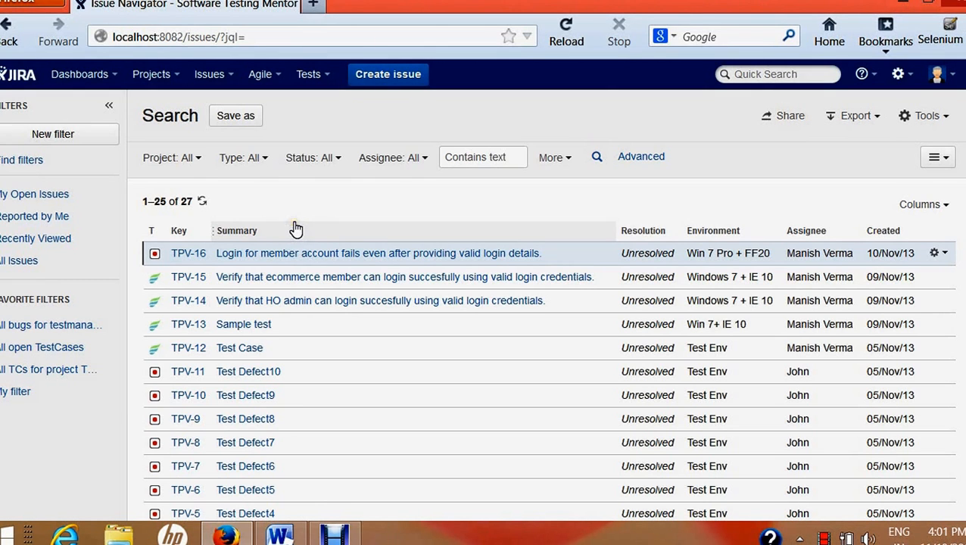
pyautogui.moveTo(265, 157)
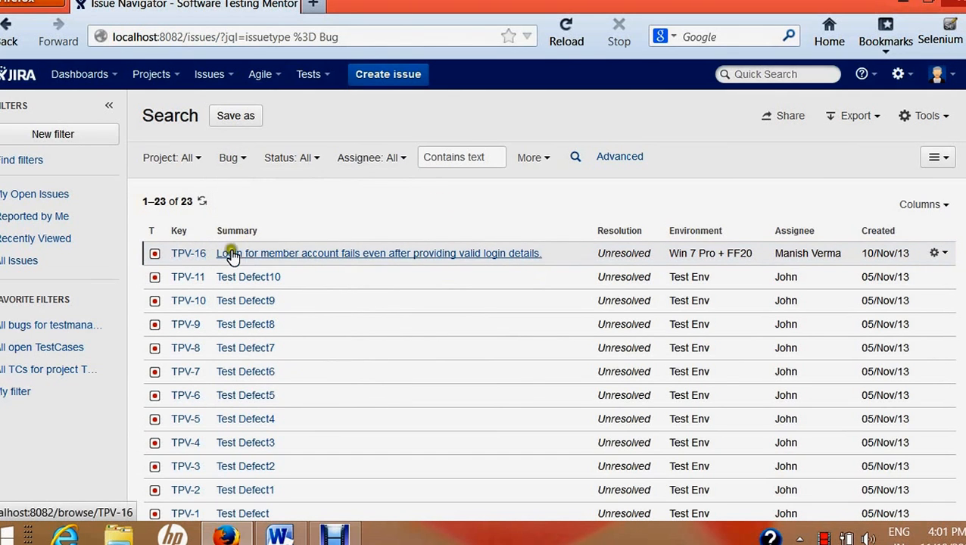
# Open bug TPV-16, the first result in the Bug search list.
pyautogui.click(235, 254)
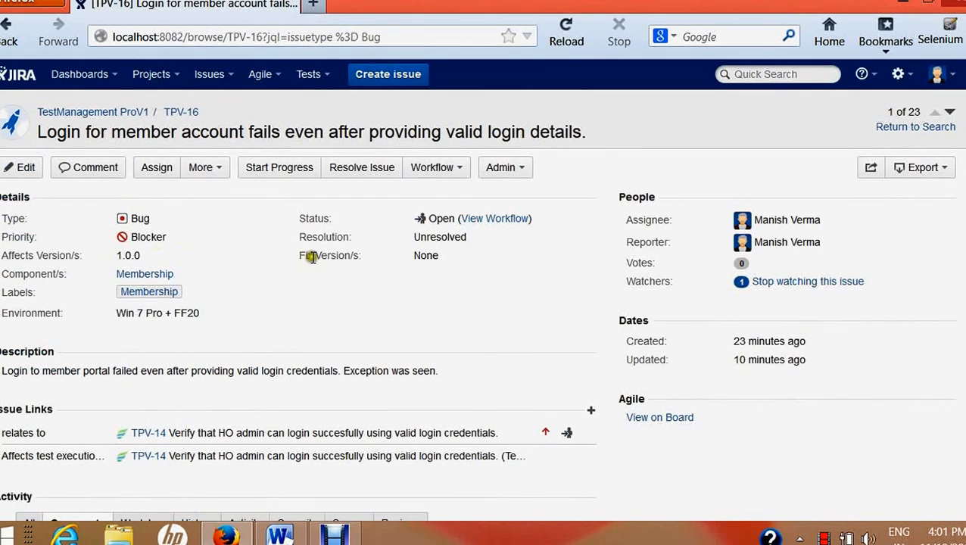
pyautogui.moveTo(408, 293)
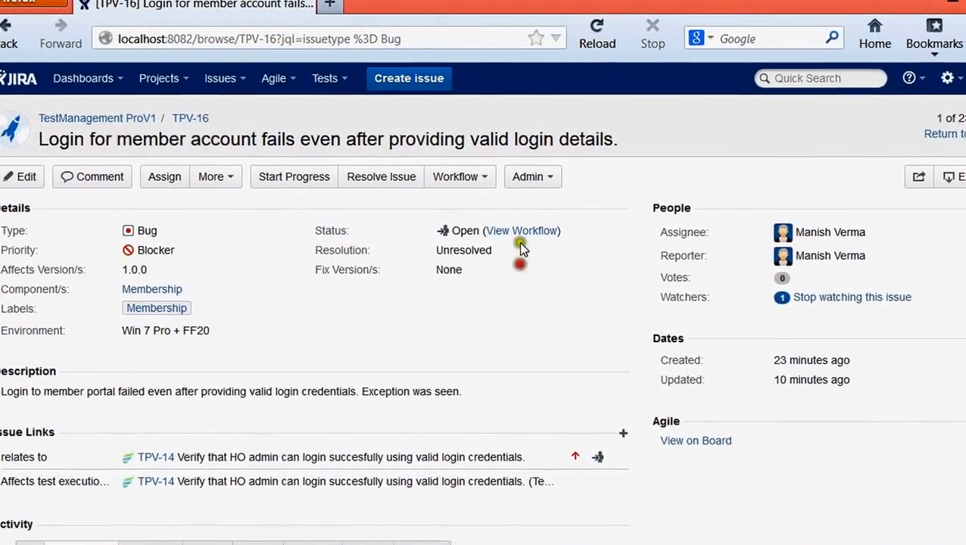
# Show TPV-16's workflow diagram using View Workflow beside the Status field.
pyautogui.click(522, 230)
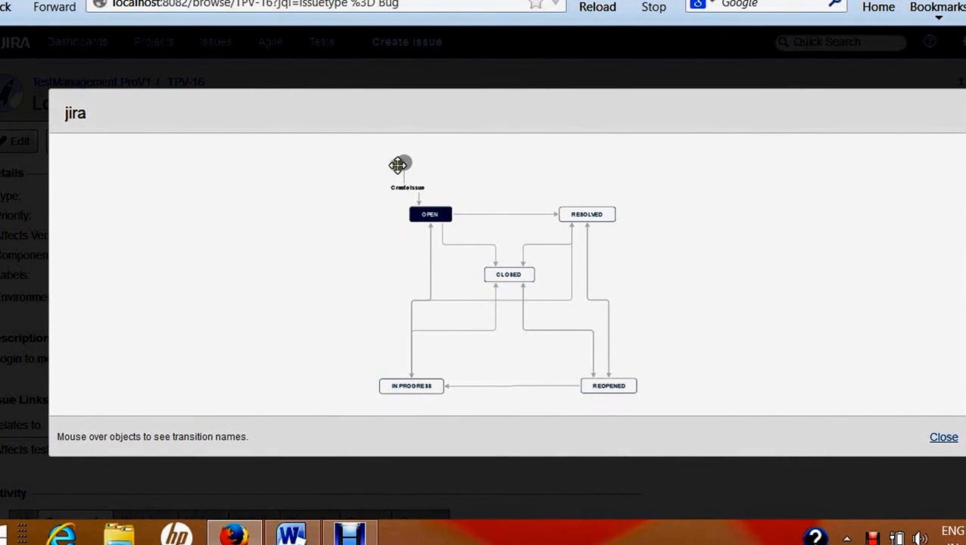
pyautogui.moveTo(414, 214)
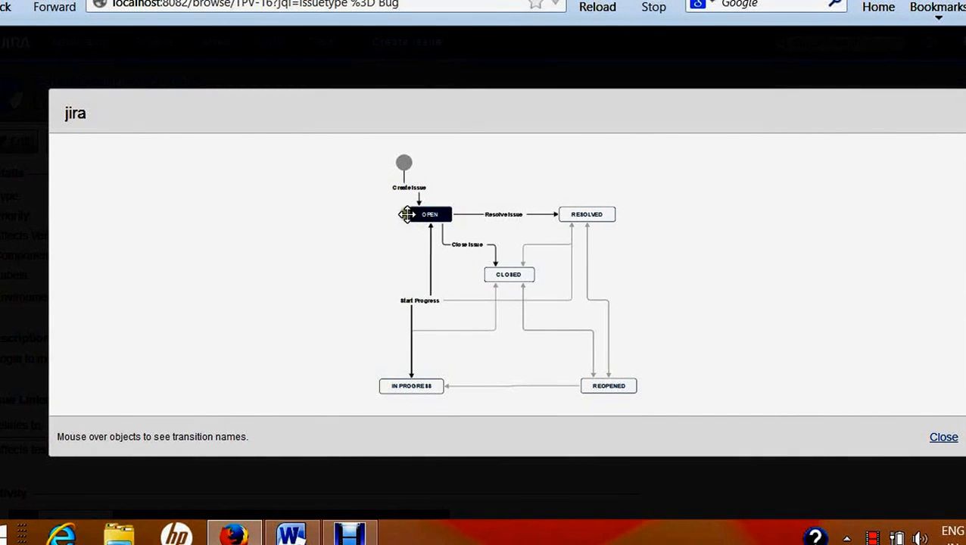
pyautogui.moveTo(425, 217)
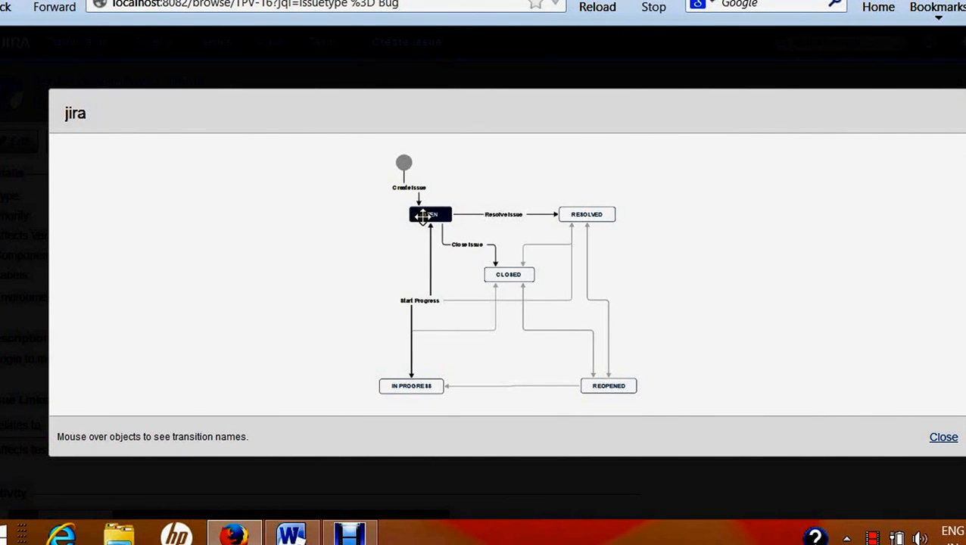
pyautogui.moveTo(499, 218)
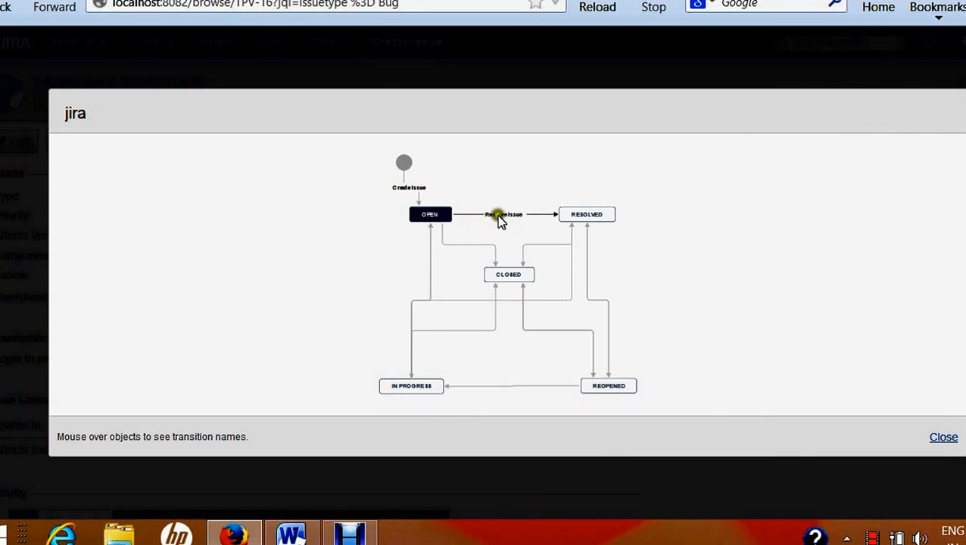
pyautogui.moveTo(429, 214)
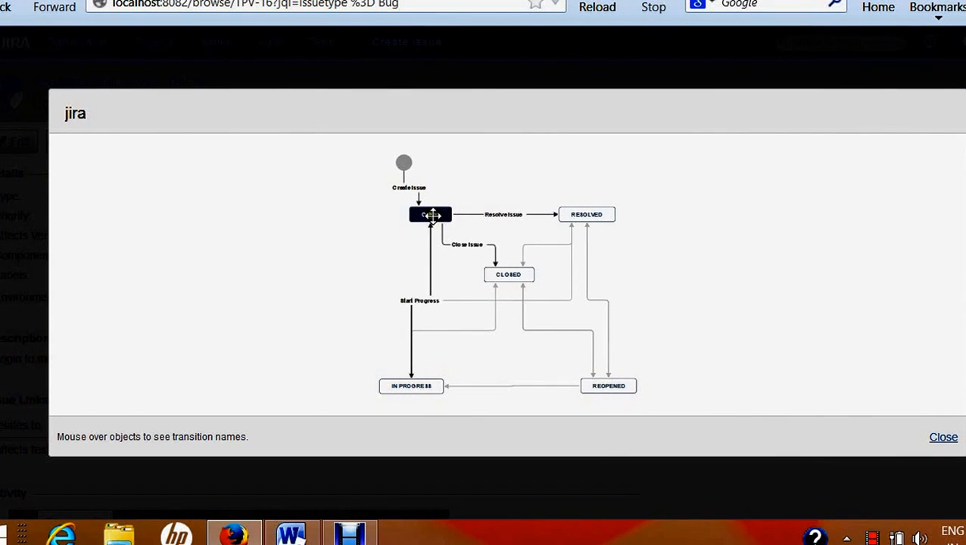
pyautogui.moveTo(454, 244)
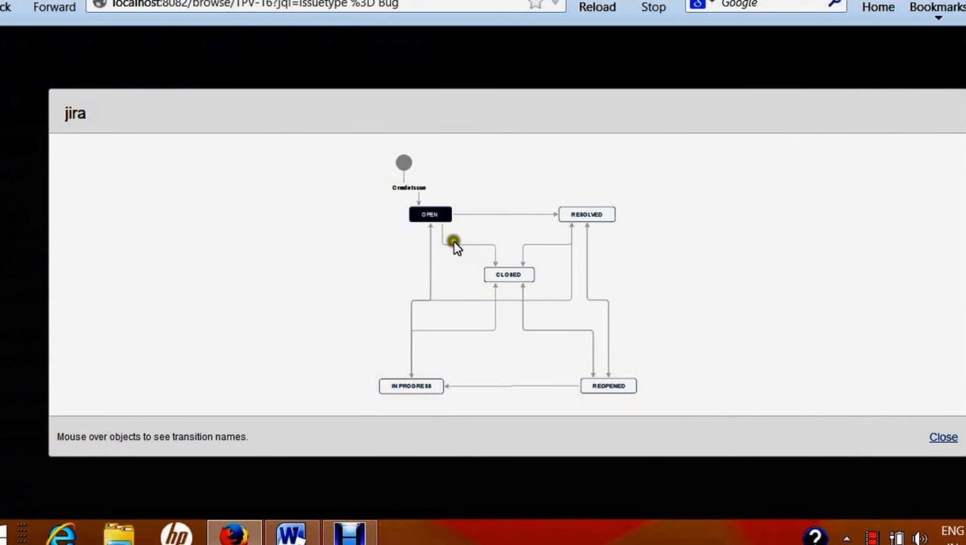
pyautogui.moveTo(430, 214)
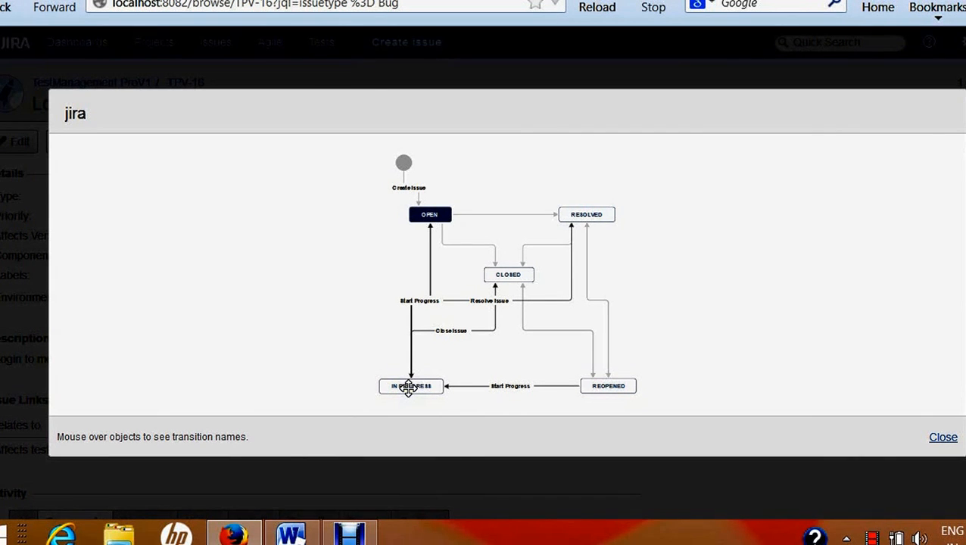
pyautogui.moveTo(452, 297)
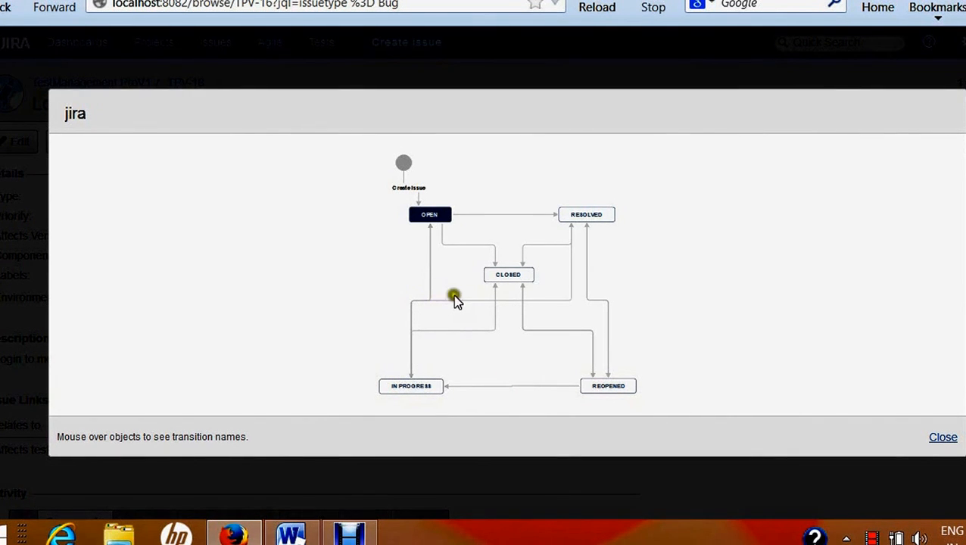
pyautogui.moveTo(566, 214)
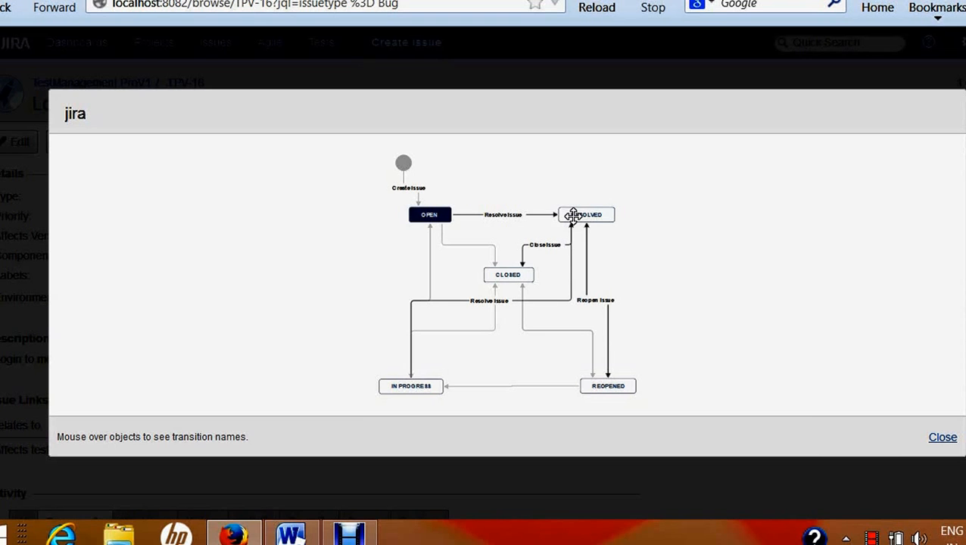
pyautogui.moveTo(569, 230)
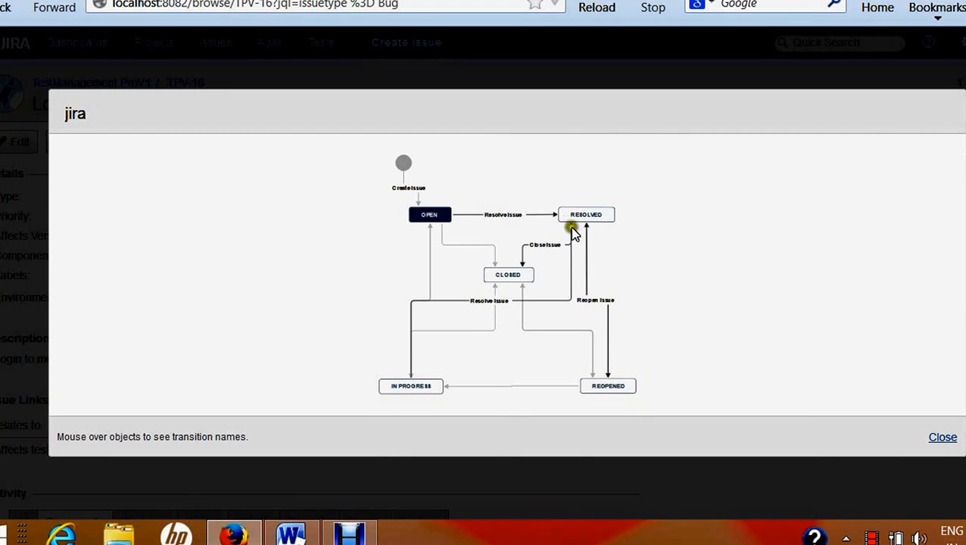
pyautogui.moveTo(509, 275)
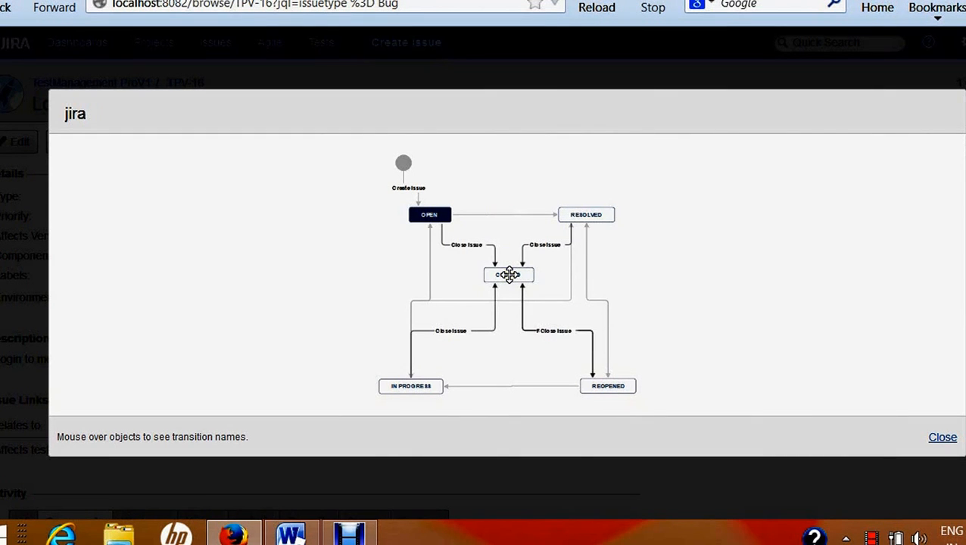
pyautogui.moveTo(549, 246)
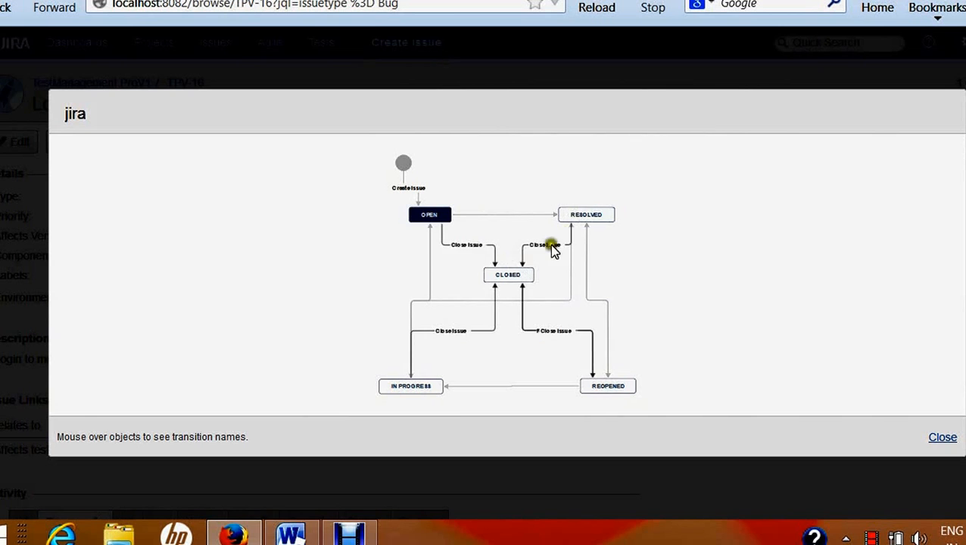
pyautogui.moveTo(511, 274)
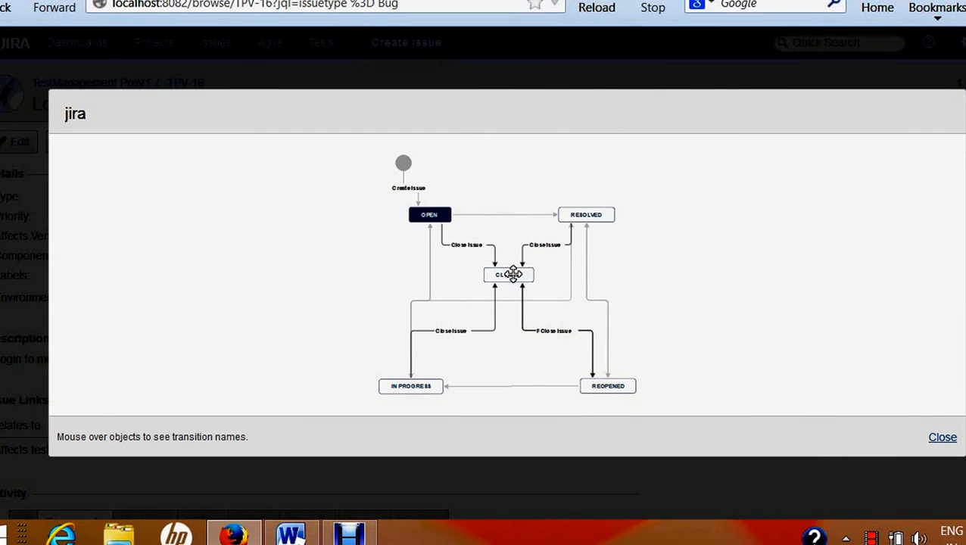
pyautogui.moveTo(581, 215)
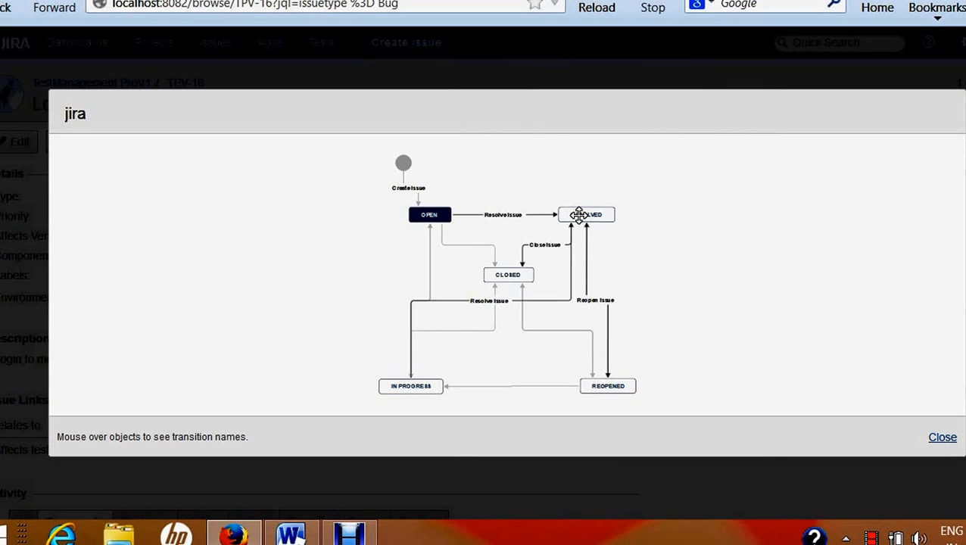
pyautogui.moveTo(611, 214)
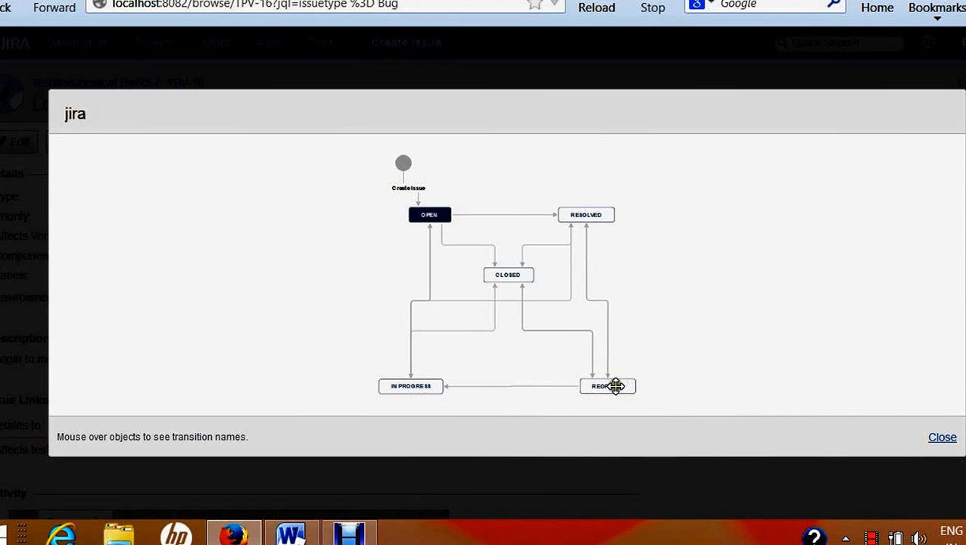
pyautogui.moveTo(616, 386)
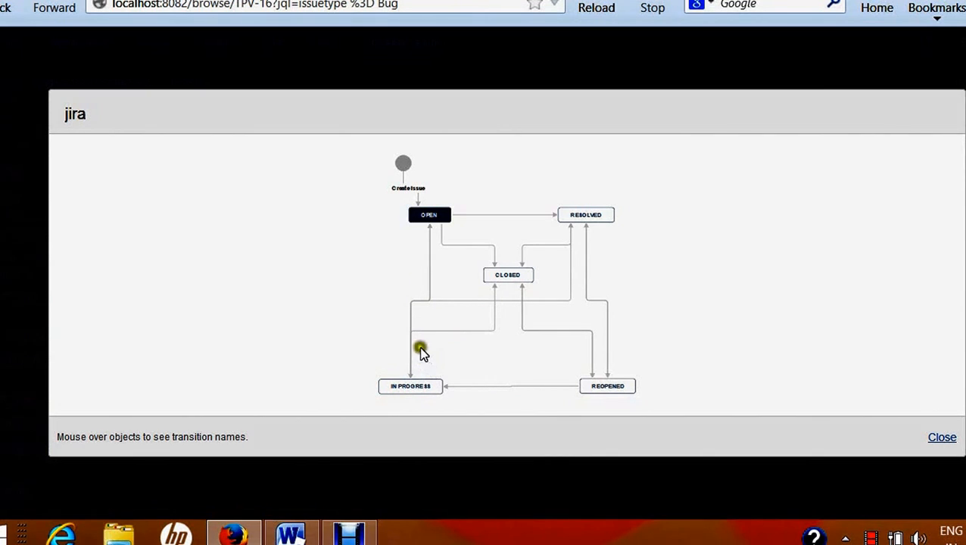
pyautogui.moveTo(838, 336)
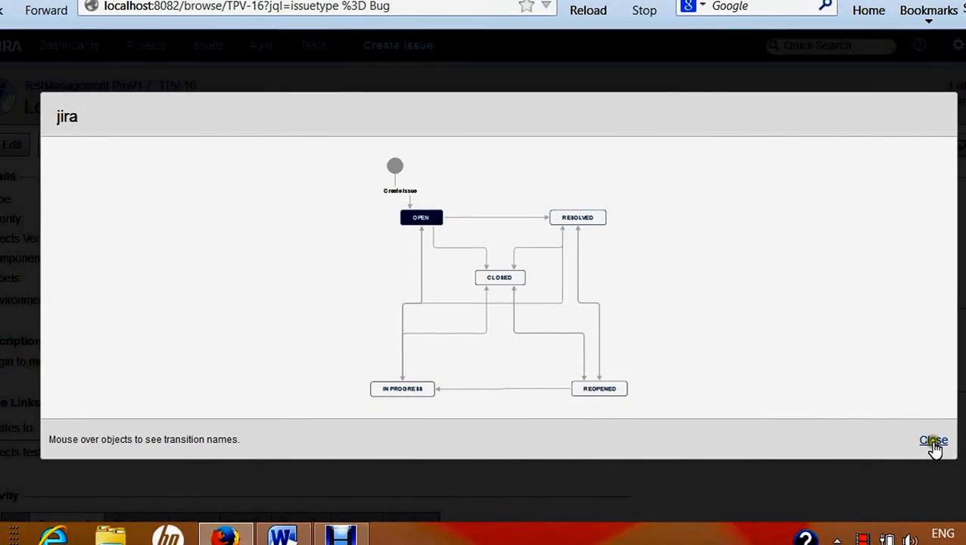
# Close the workflow diagram and Start Progress on TPV-16, moving it to In Progress.
pyautogui.click(933, 440)
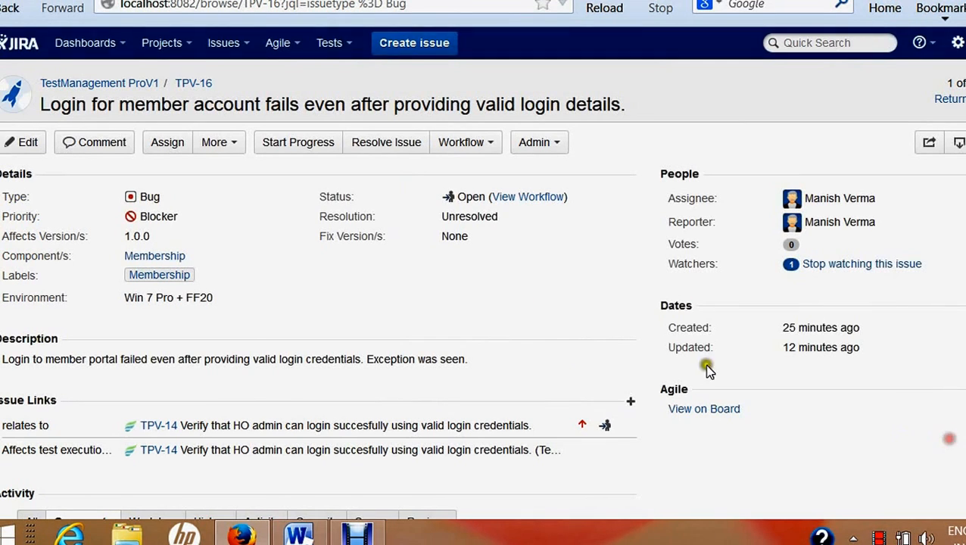
pyautogui.moveTo(450, 203)
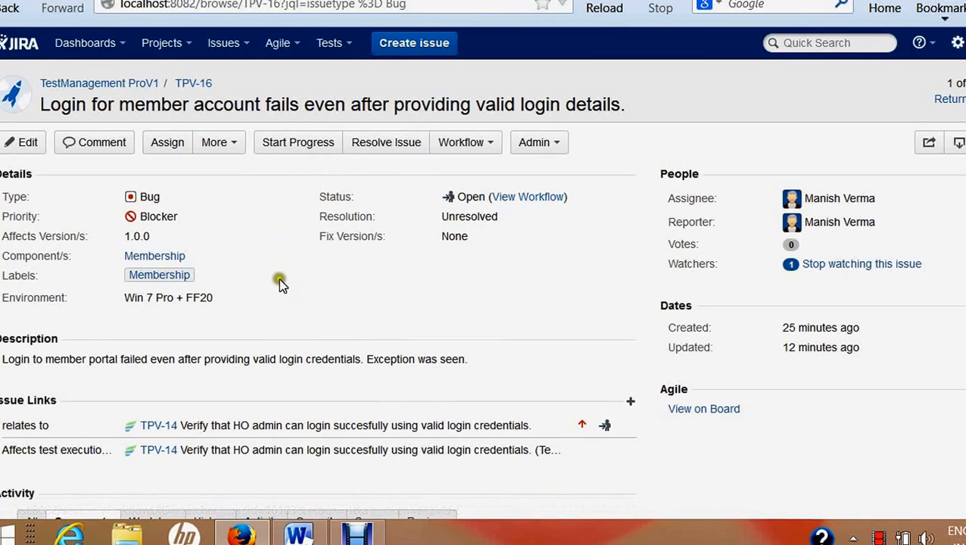
pyautogui.moveTo(379, 263)
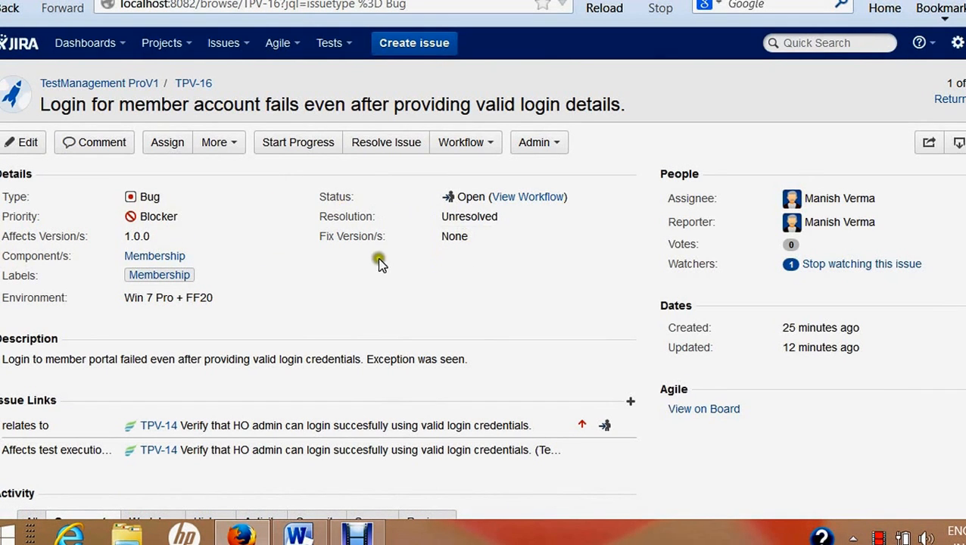
pyautogui.click(298, 143)
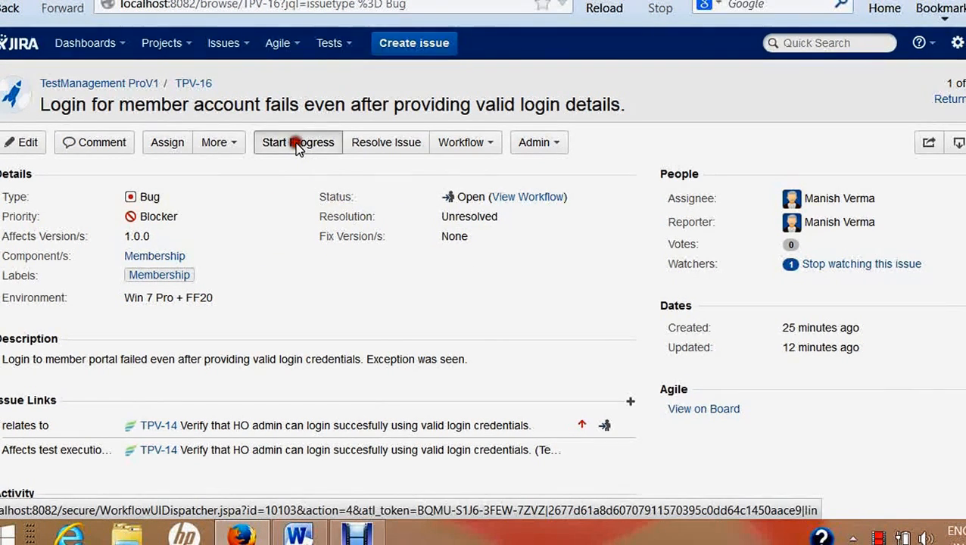
pyautogui.click(297, 143)
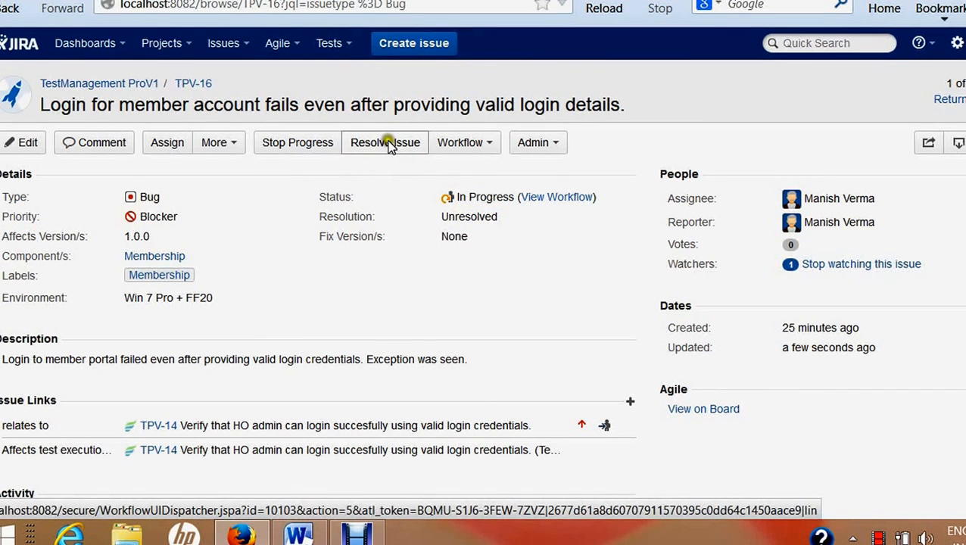
# In the Resolve Issue dialog, choose resolution Fixed and fix version 1.0.1.
pyautogui.click(387, 142)
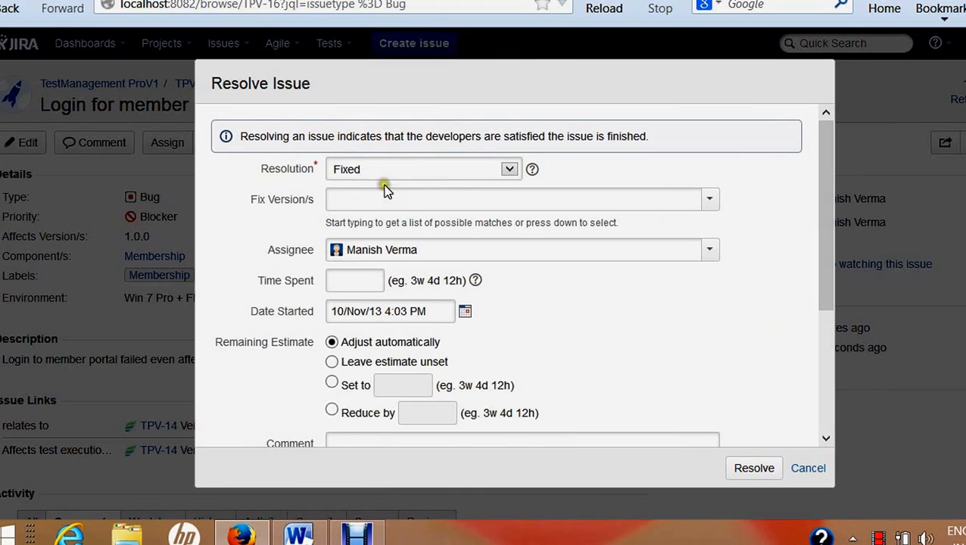
pyautogui.click(508, 169)
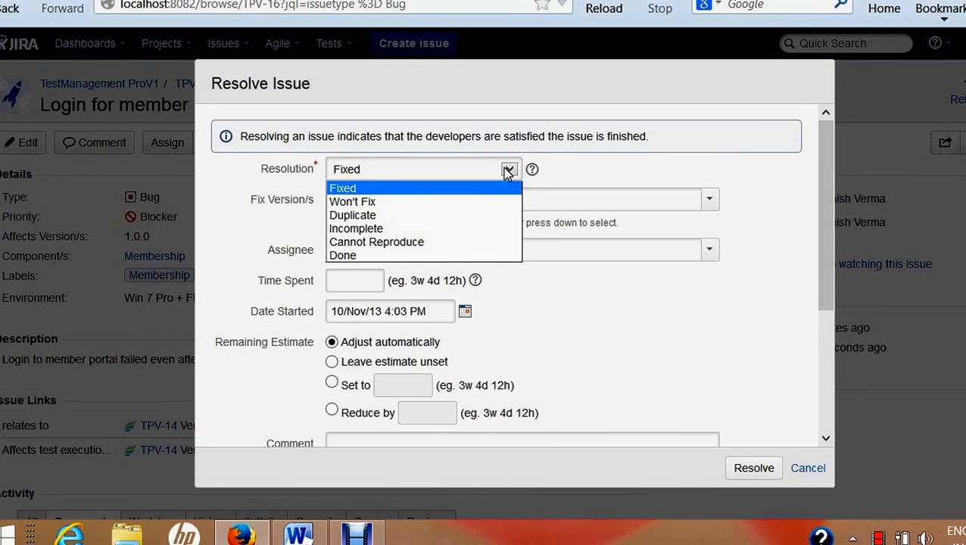
pyautogui.click(342, 187)
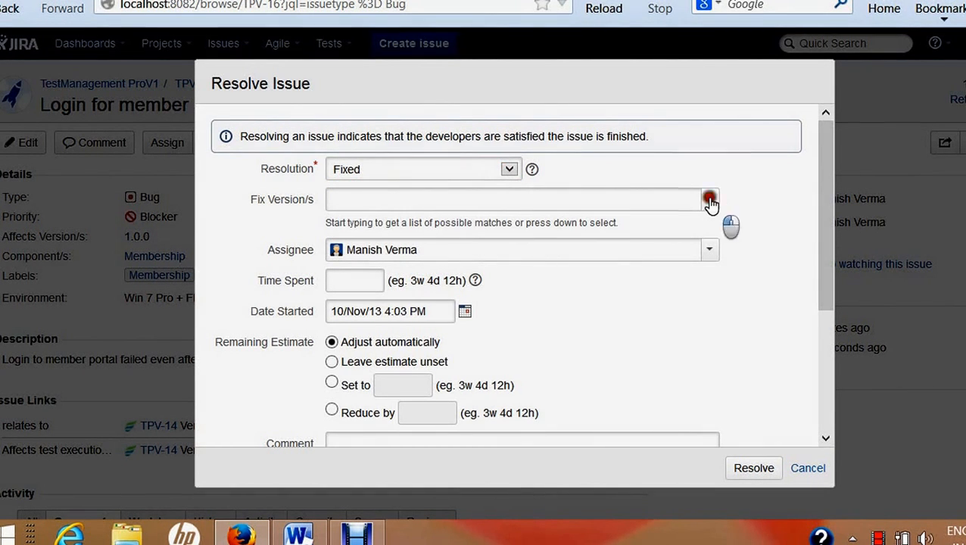
pyautogui.click(710, 199)
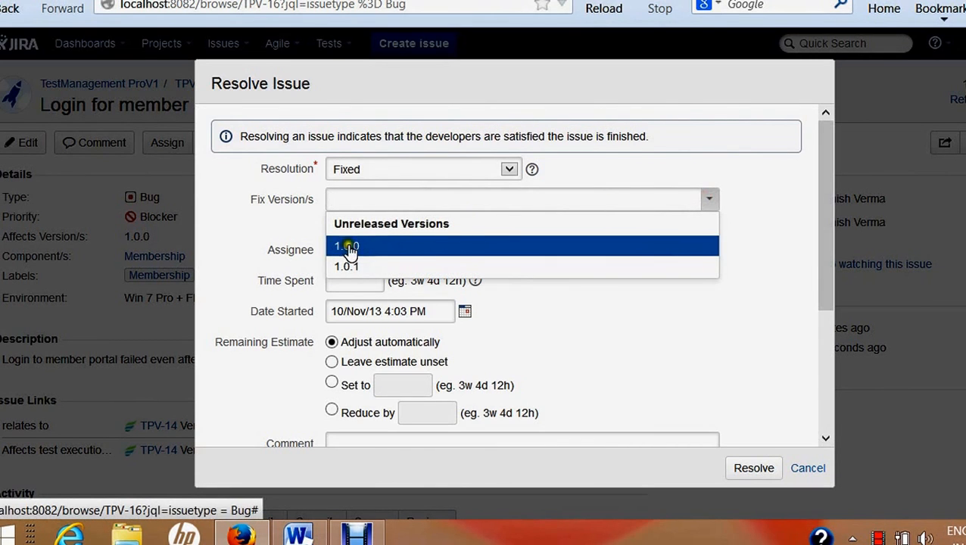
pyautogui.moveTo(362, 267)
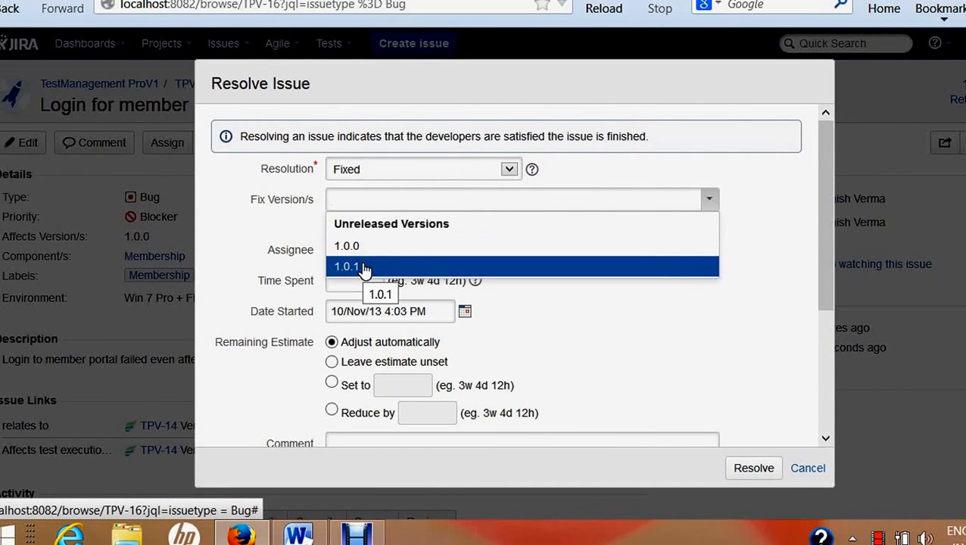
pyautogui.click(349, 266)
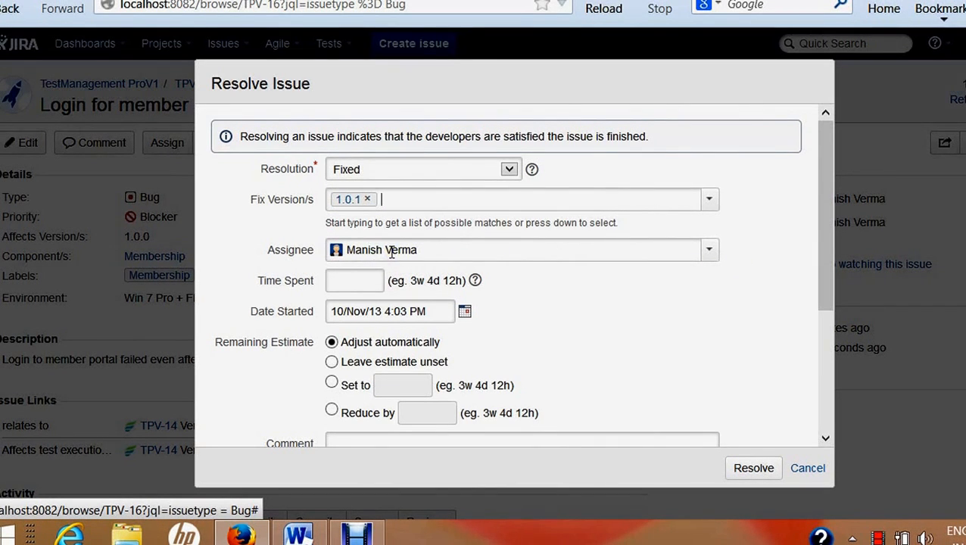
# Enter 3d as time spent and the comment 'Test comments' in the resolve form.
pyautogui.scroll(-3)
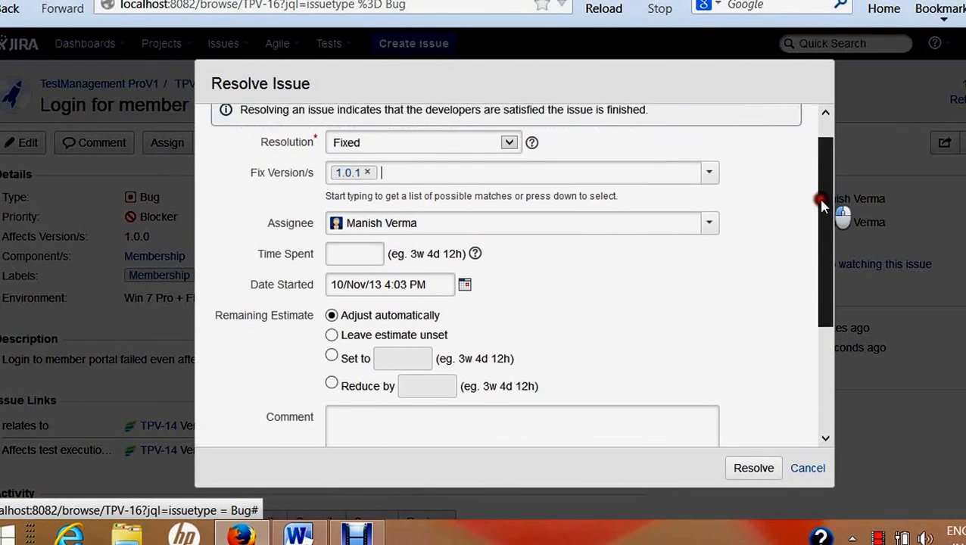
pyautogui.scroll(-3)
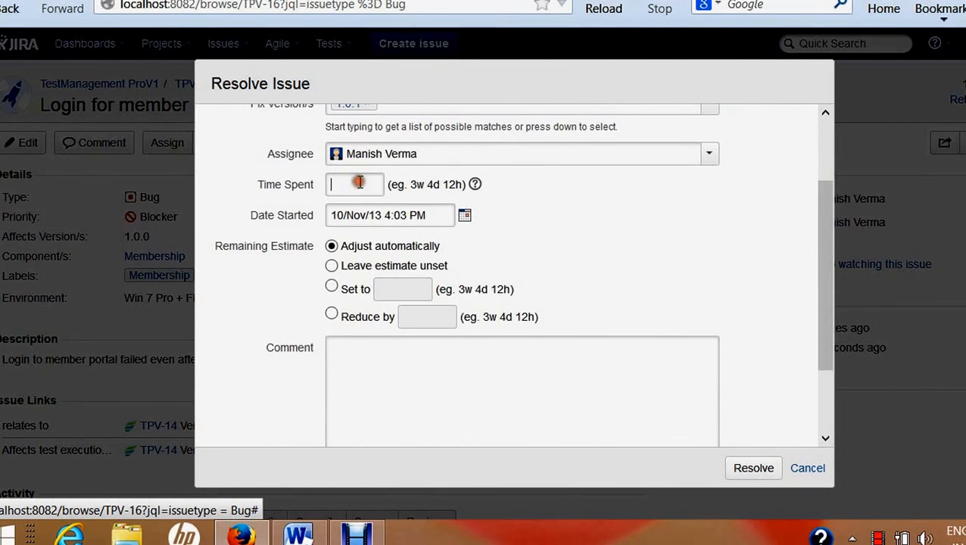
pyautogui.write('3d')
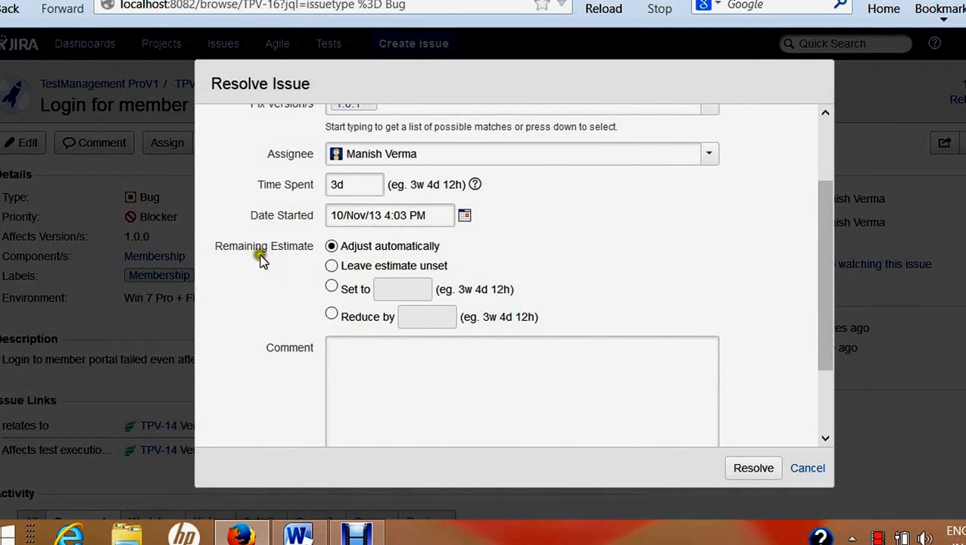
pyautogui.scroll(-3)
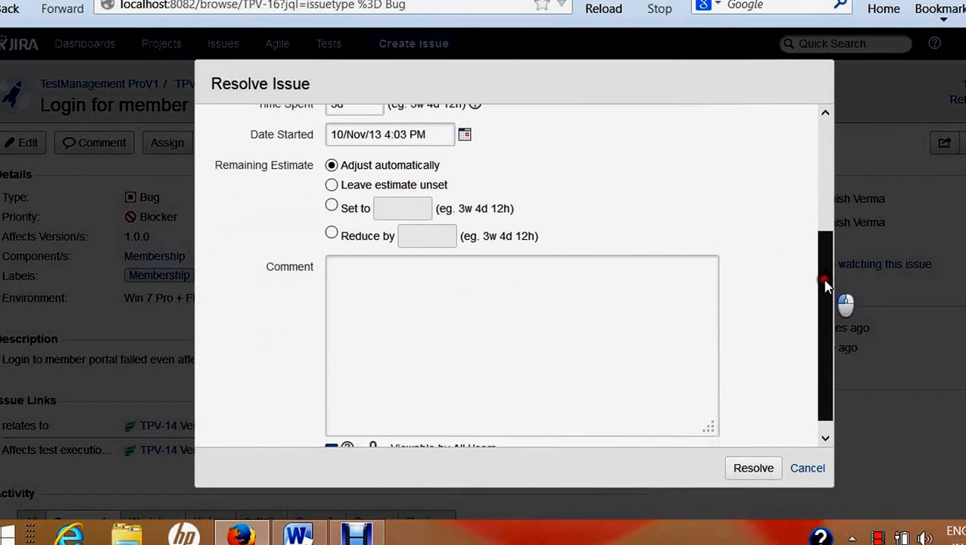
pyautogui.click(496, 304)
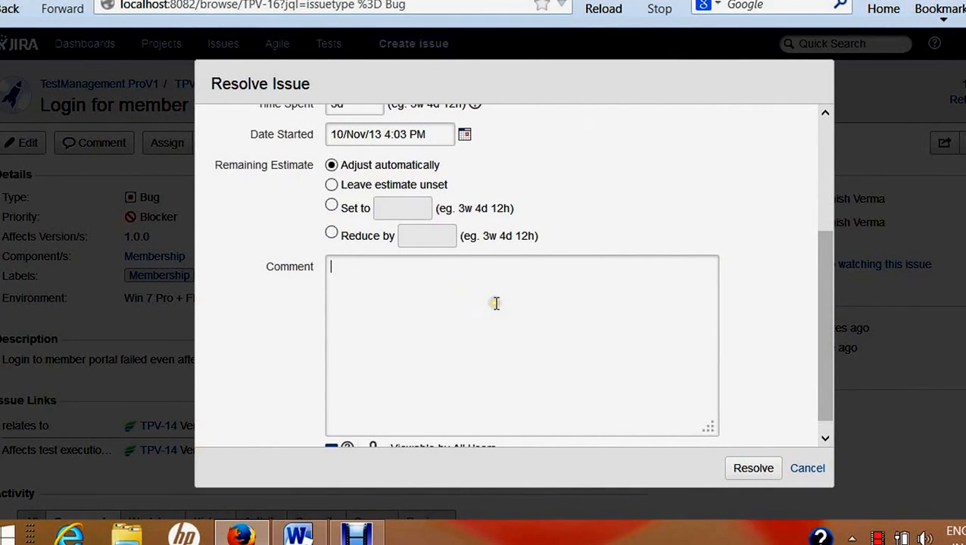
pyautogui.write('Test comment')
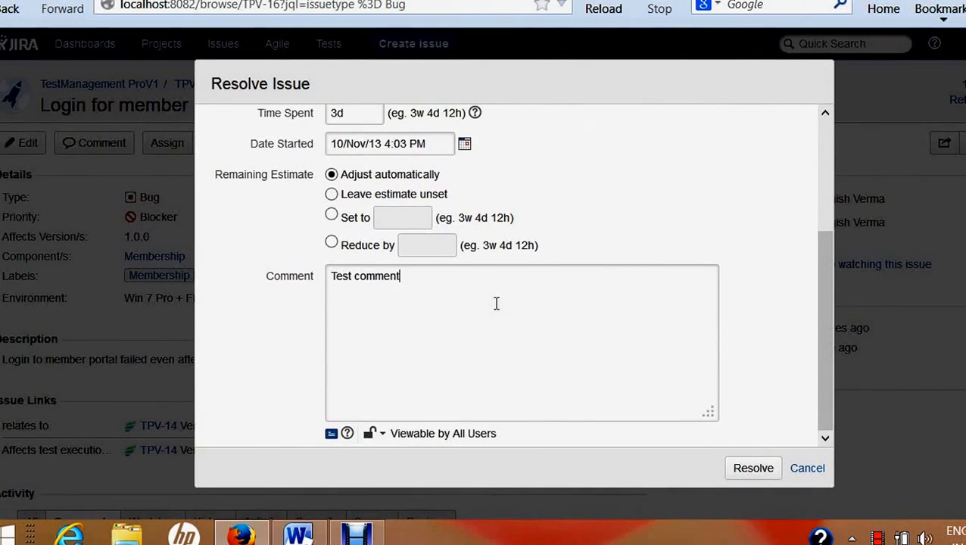
pyautogui.write('s')
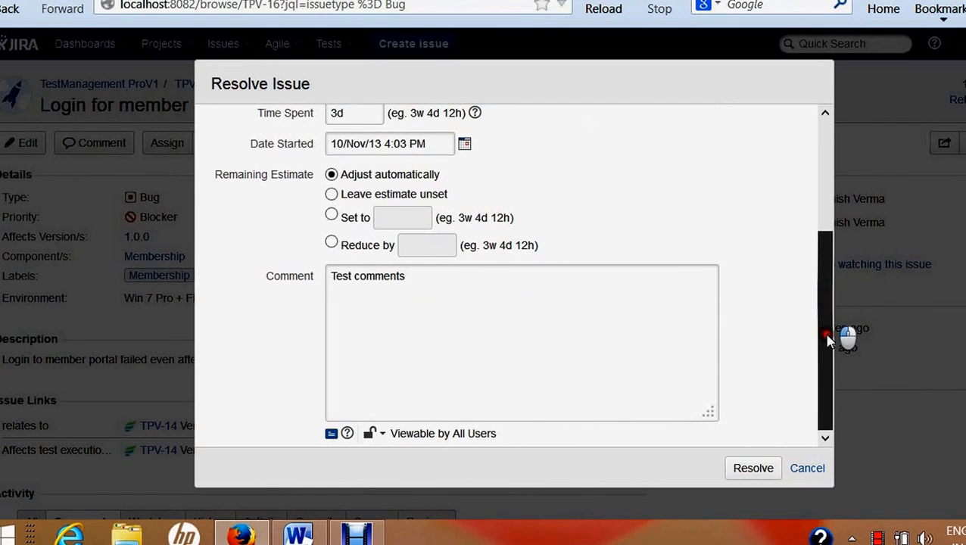
pyautogui.click(753, 468)
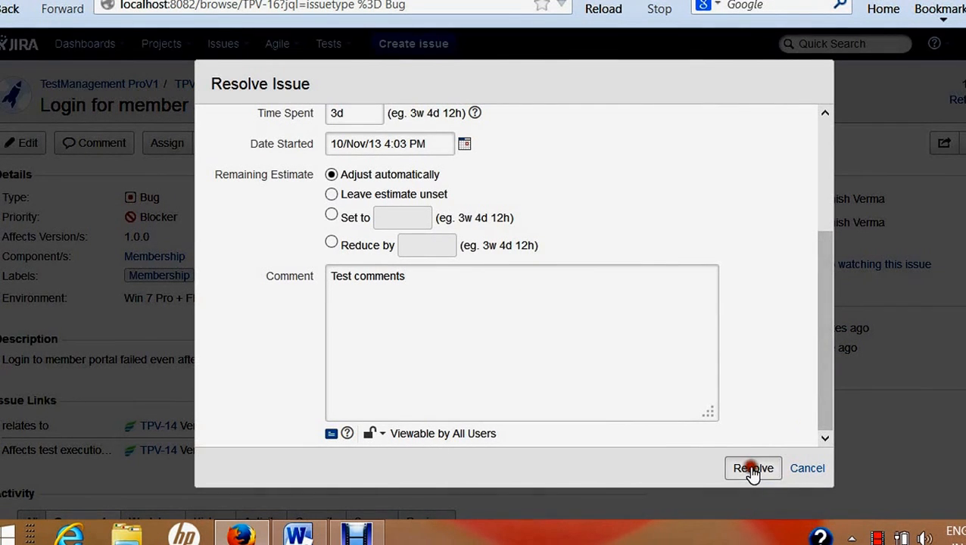
# Submit the Resolve dialog so TPV-16 becomes Resolved, Fixed in 1.0.1.
pyautogui.click(752, 467)
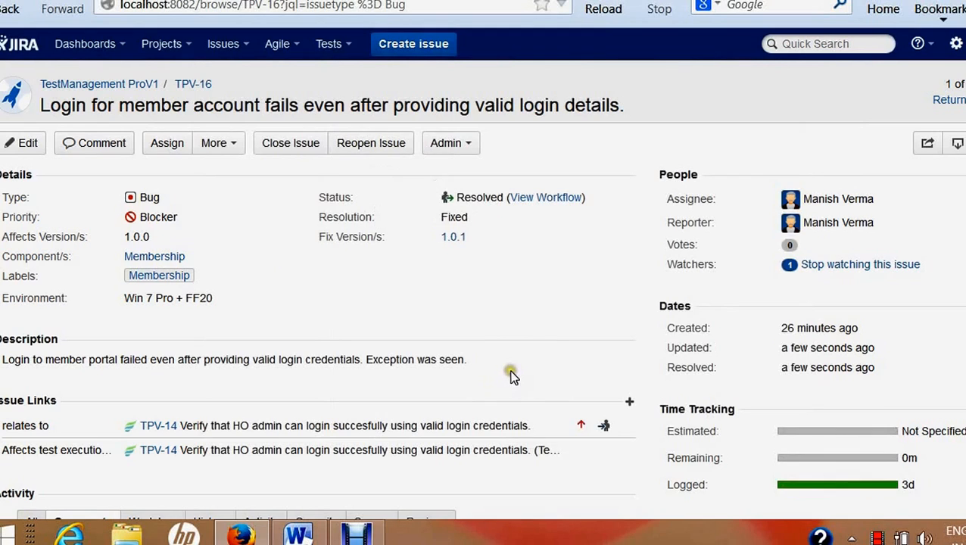
pyautogui.moveTo(471, 201)
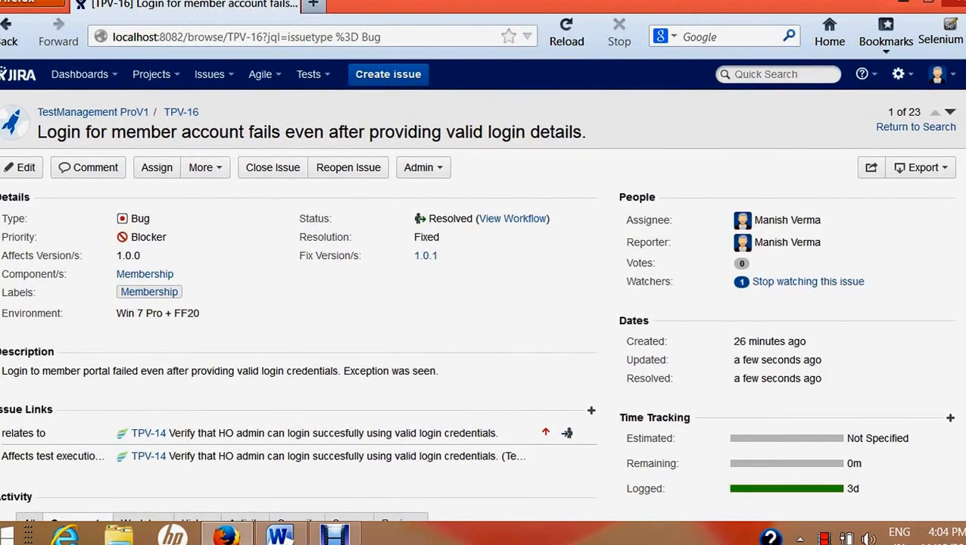
pyautogui.scroll(-3)
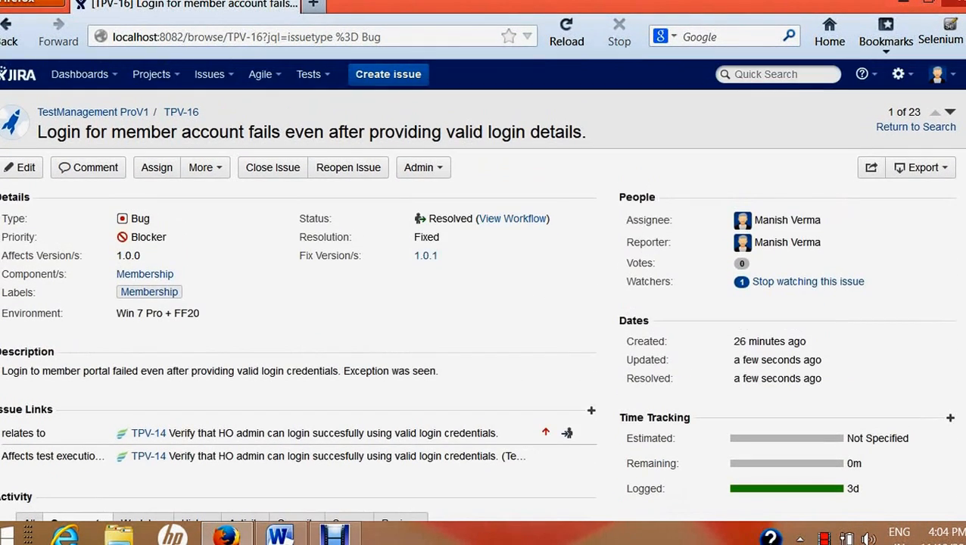
pyautogui.moveTo(430, 336)
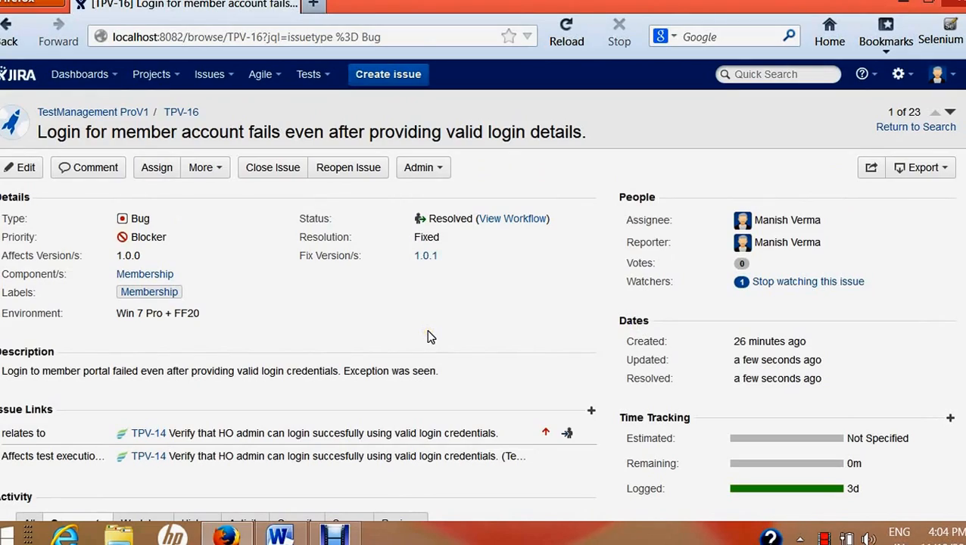
pyautogui.moveTo(286, 82)
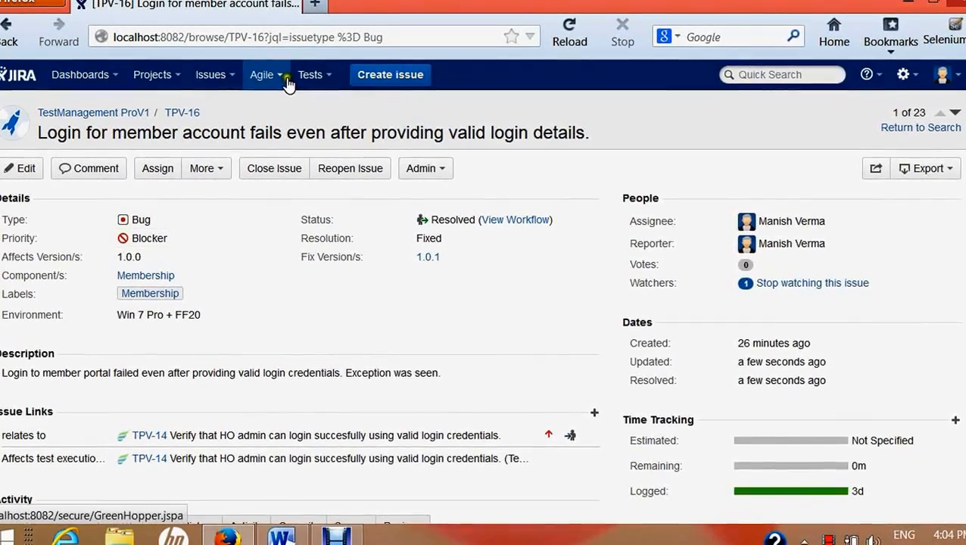
# Filter the issue search to Resolved status, leaving only TPV-16.
pyautogui.click(213, 75)
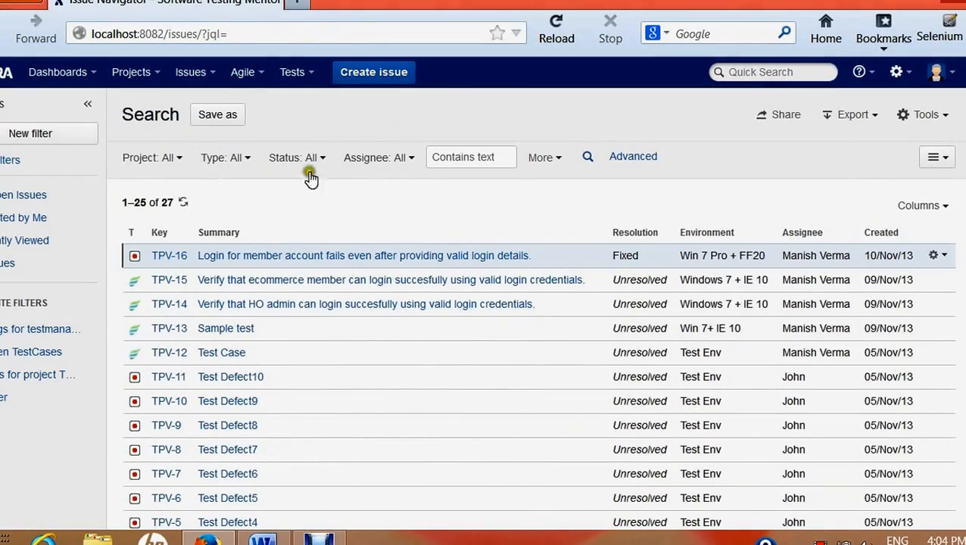
pyautogui.click(309, 157)
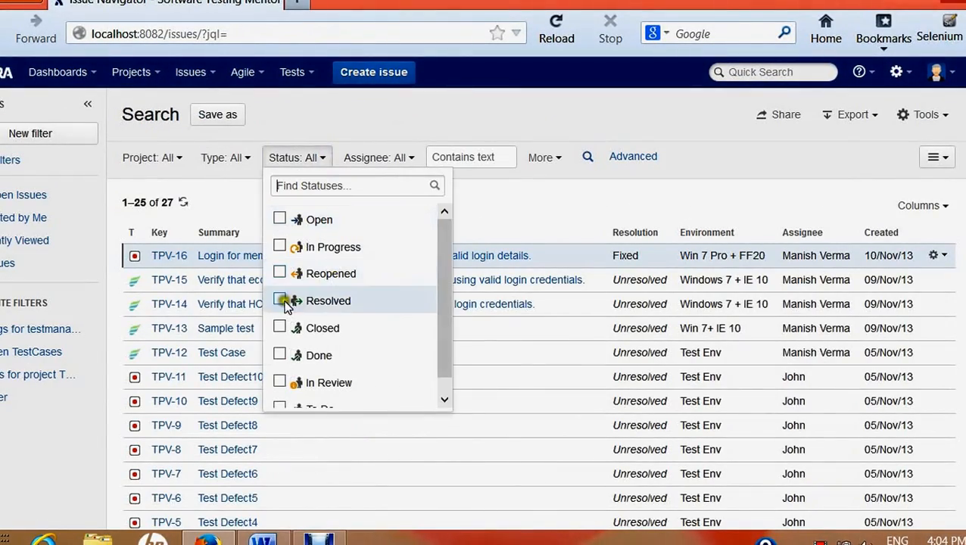
pyautogui.click(279, 301)
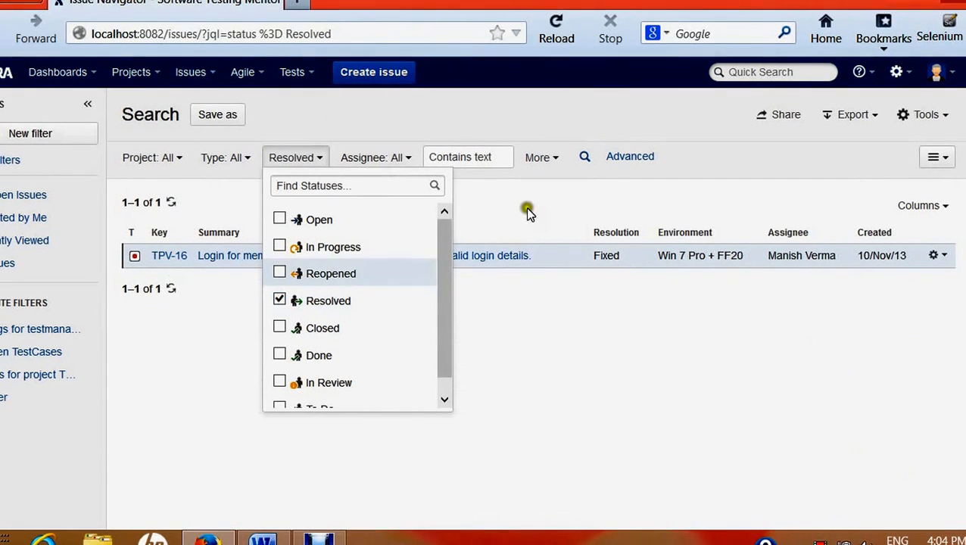
pyautogui.click(538, 209)
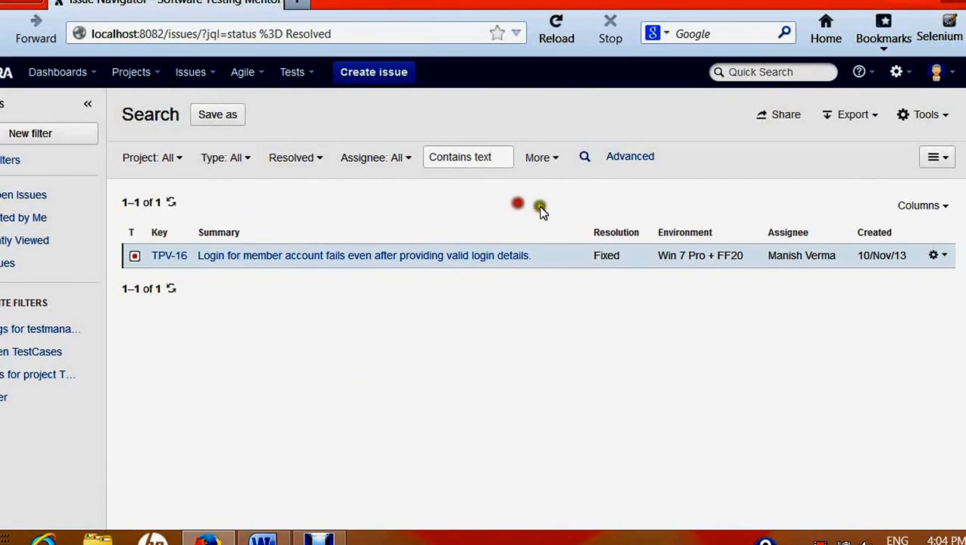
pyautogui.doubleClick(606, 255)
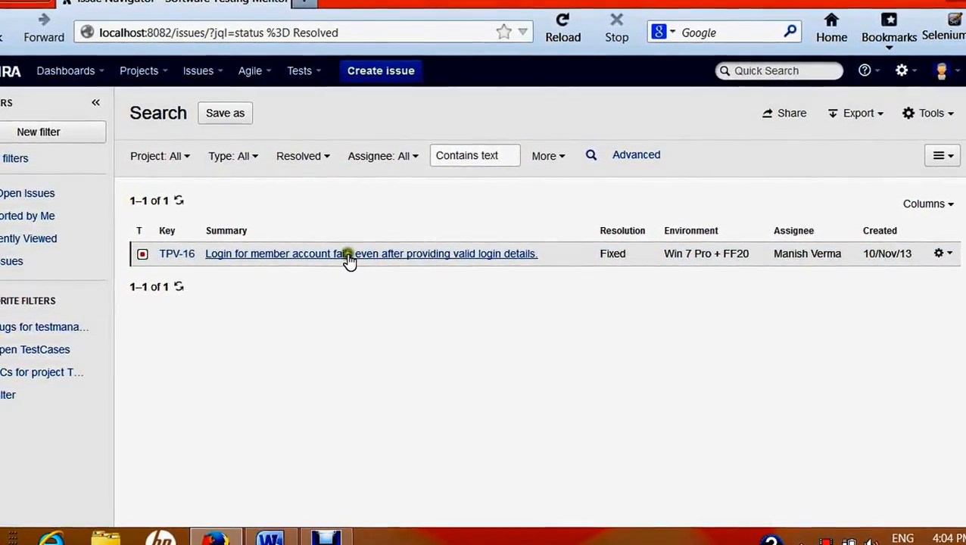
# Open TPV-16, the only Resolved result, and scroll through its details.
pyautogui.click(350, 254)
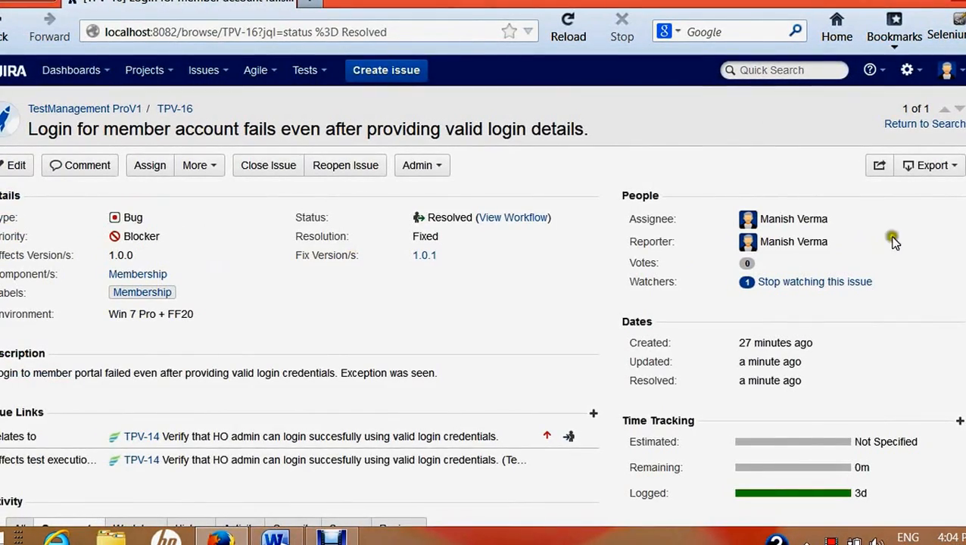
pyautogui.scroll(-3)
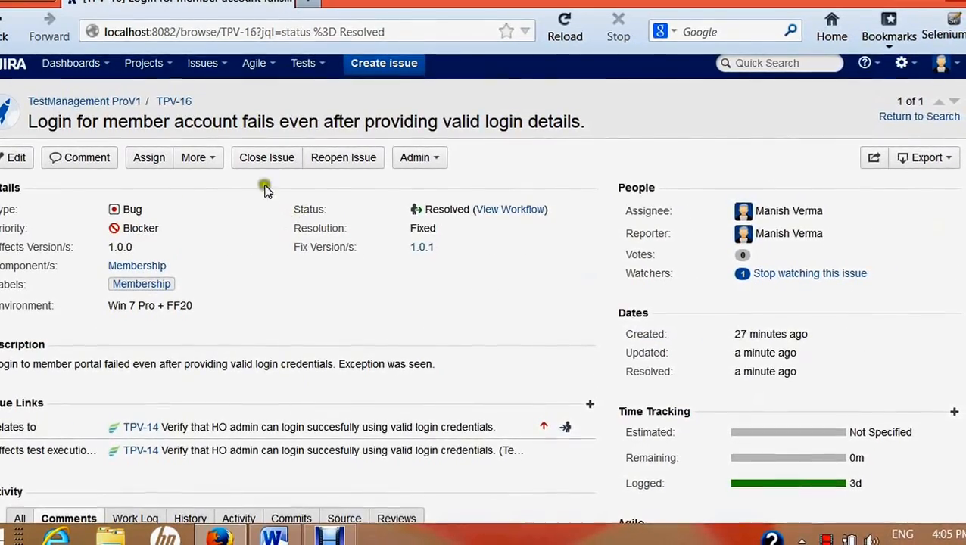
# Use Close Issue on TPV-16, replacing the draft comment with 'Defects verified'.
pyautogui.click(266, 158)
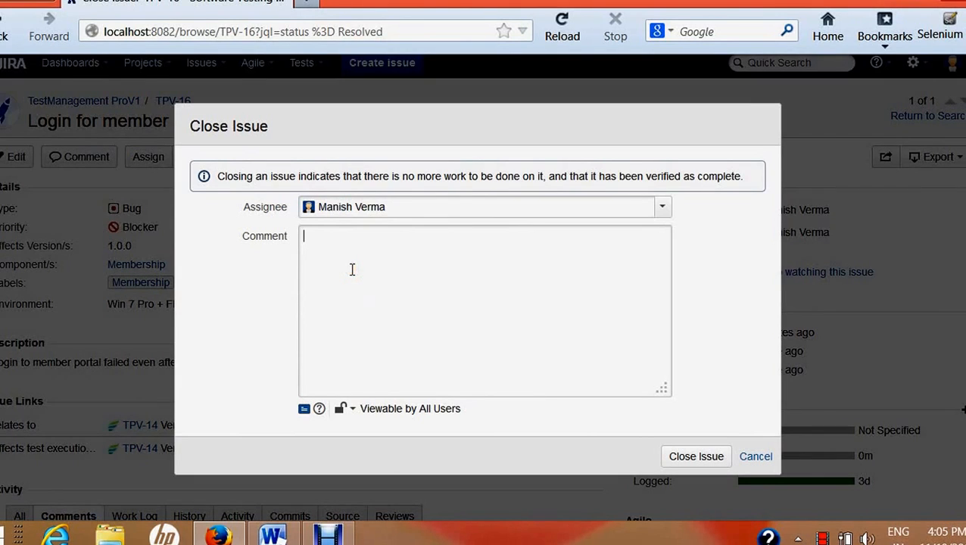
pyautogui.write('Test')
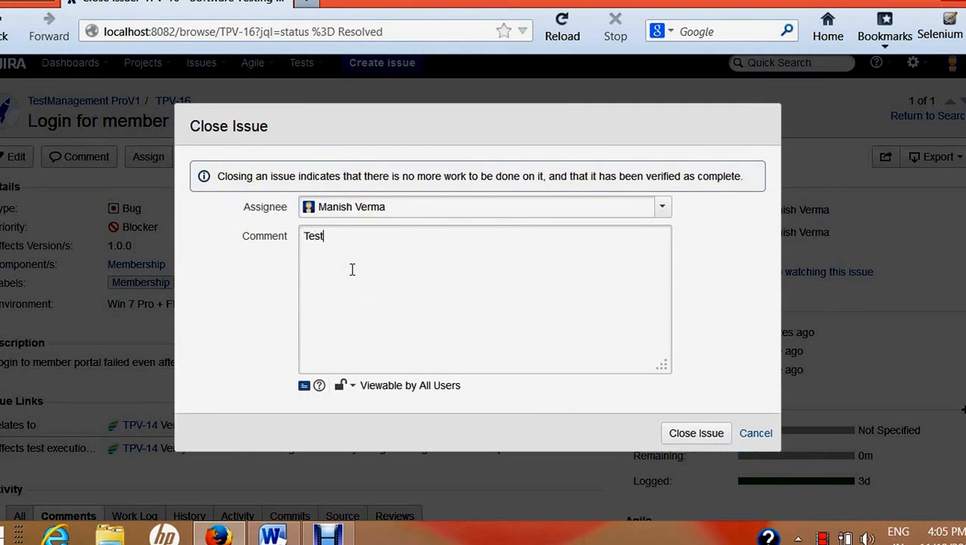
pyautogui.press('ctrl+a')
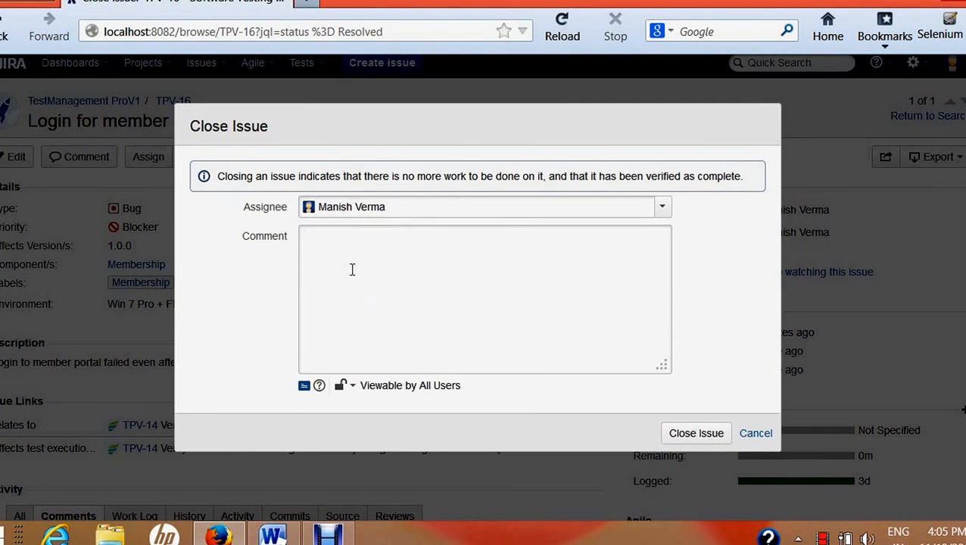
pyautogui.write('Defects verified')
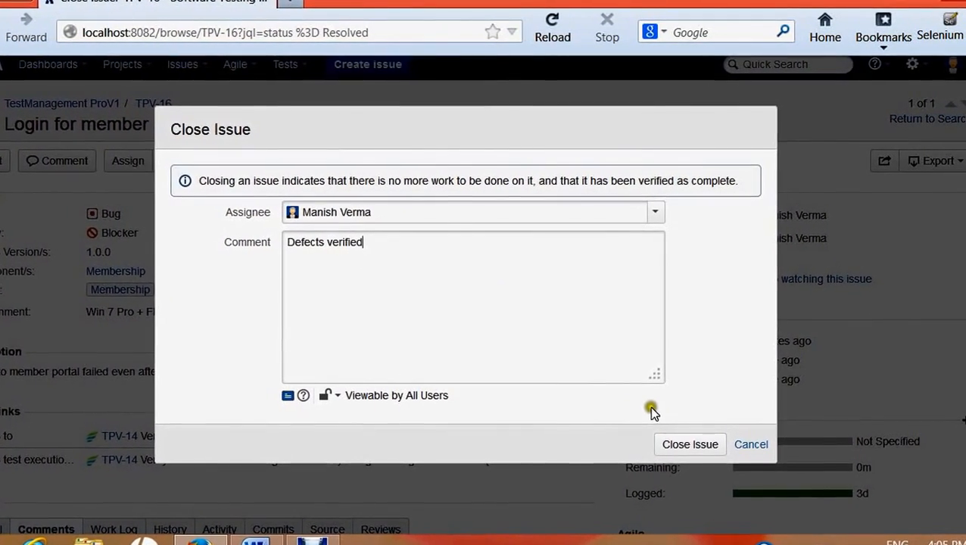
pyautogui.click(690, 444)
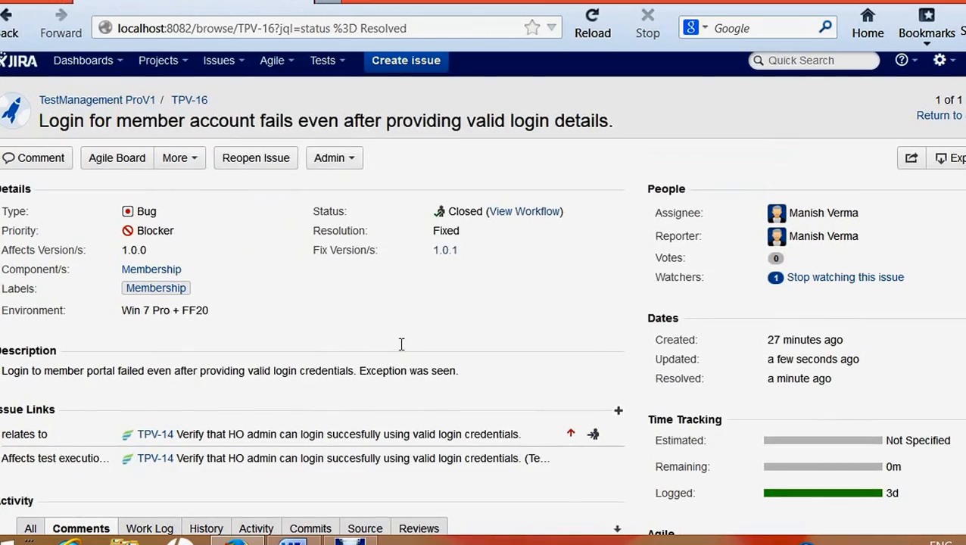